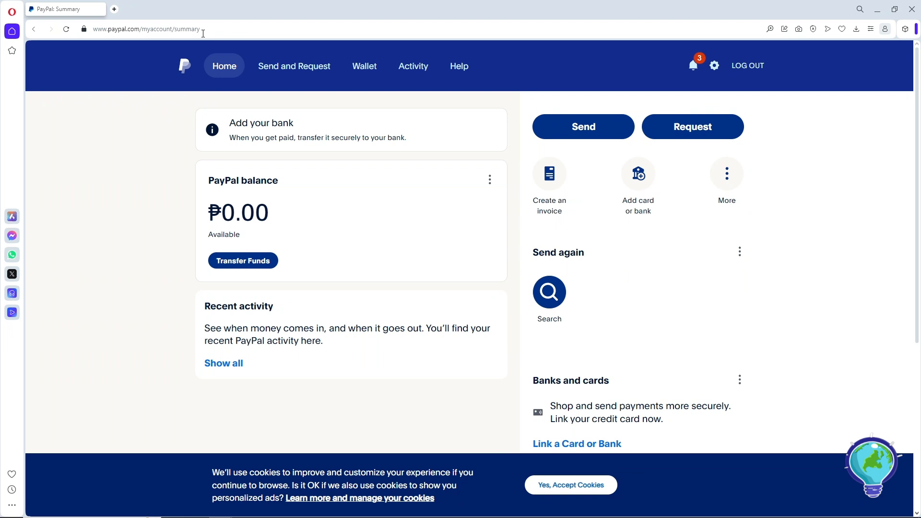
pyautogui.moveTo(364, 66)
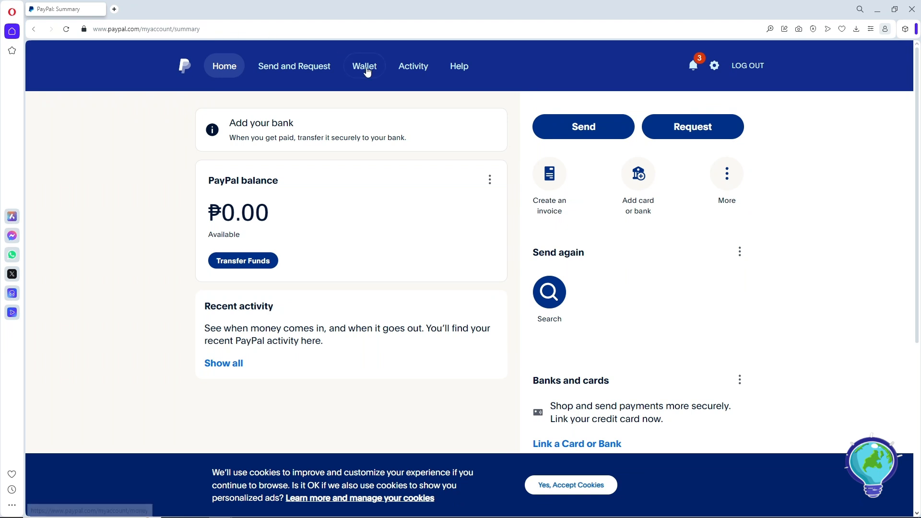
pyautogui.moveTo(413, 65)
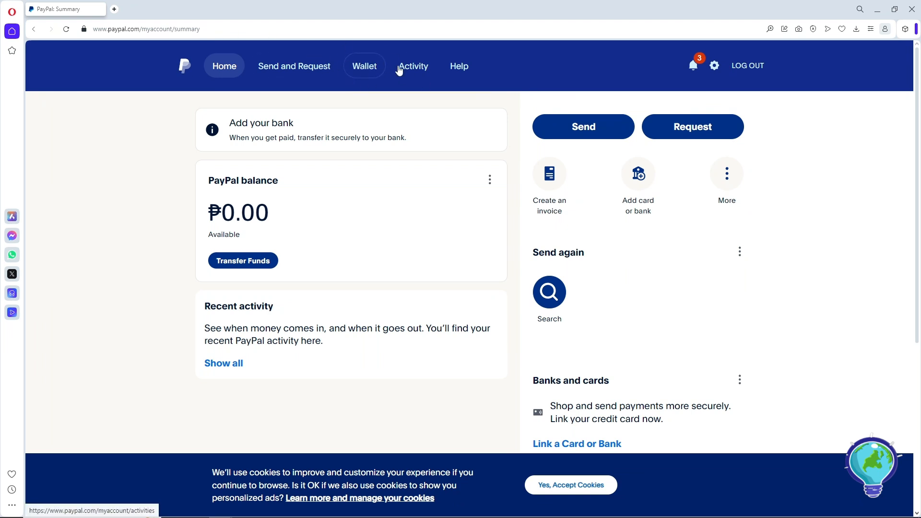
# Step: Open the Wallet from the top navigation and start linking a new card
pyautogui.click(364, 66)
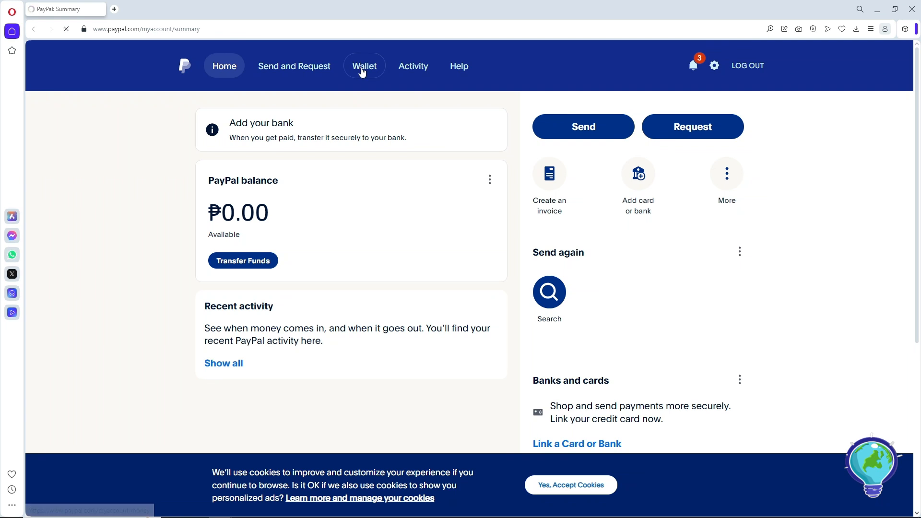
pyautogui.click(364, 66)
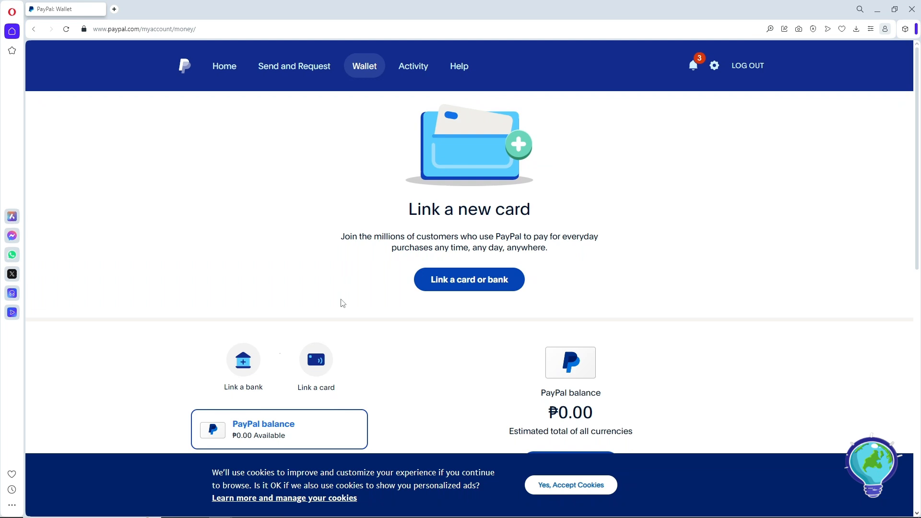
pyautogui.moveTo(316, 359)
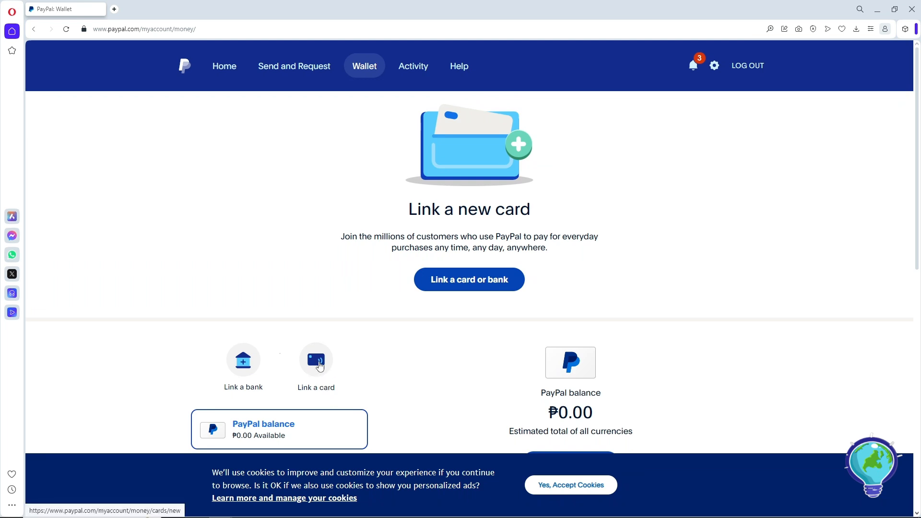
pyautogui.click(316, 359)
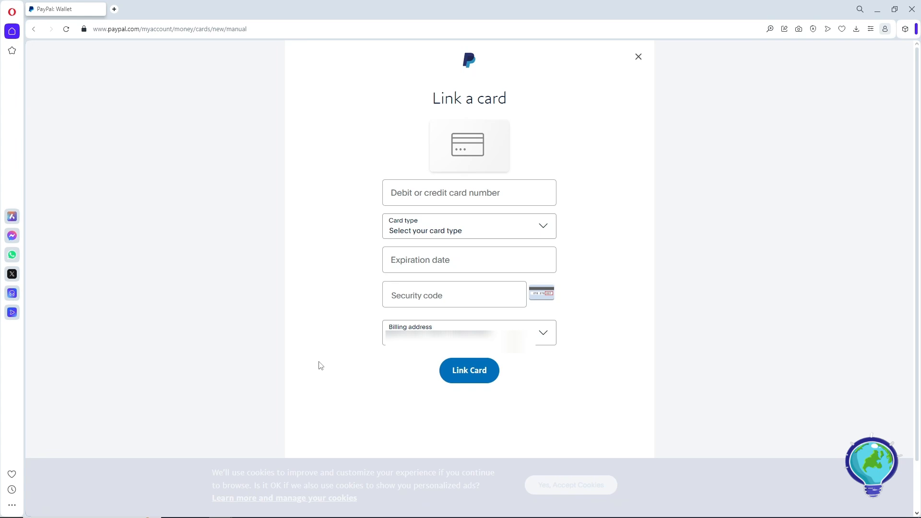
# Step: Choose Visa as the card type, leaving number, expiry and security code blank
pyautogui.click(468, 193)
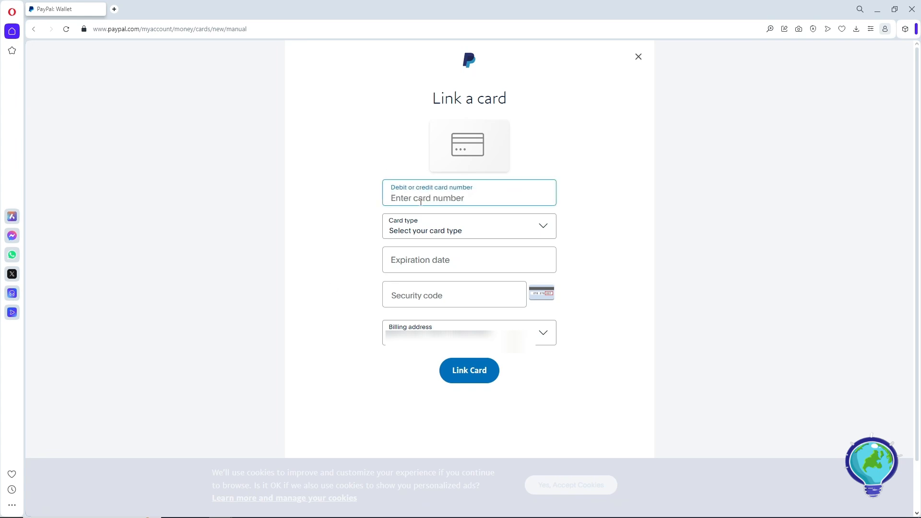
pyautogui.click(469, 198)
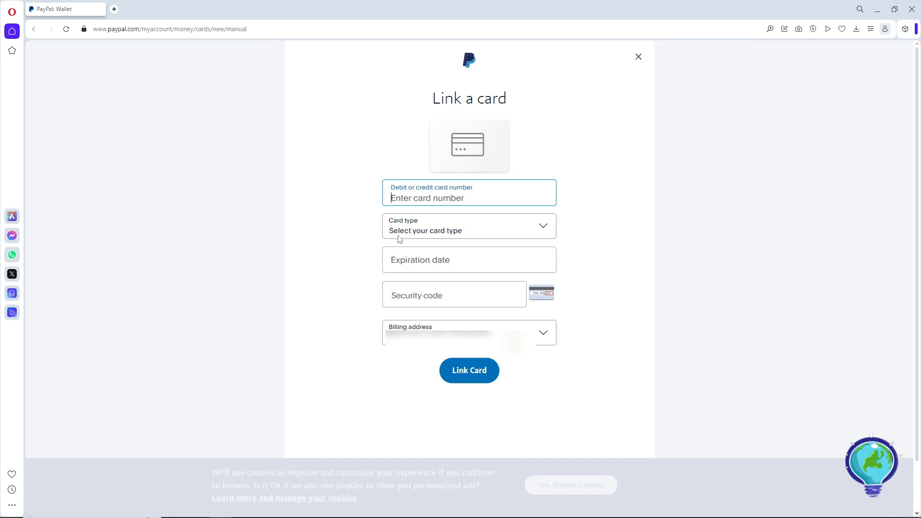
pyautogui.click(468, 226)
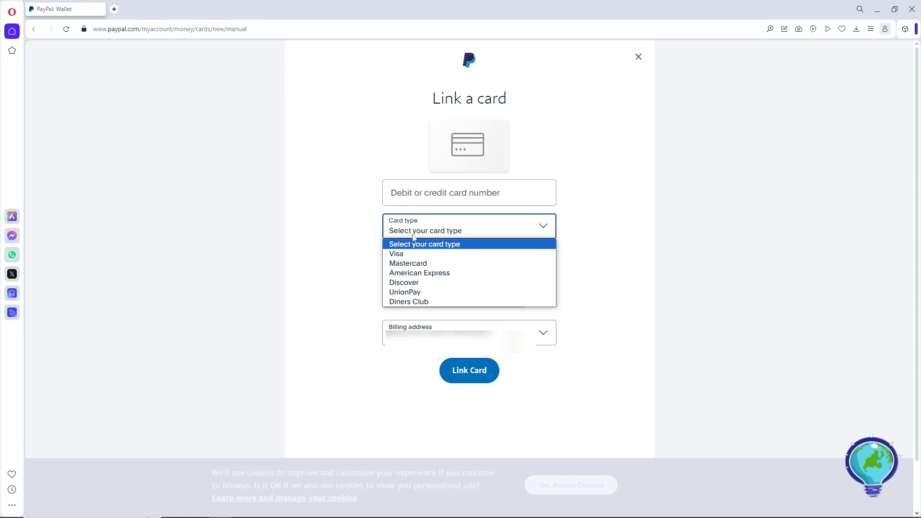
pyautogui.moveTo(396, 254)
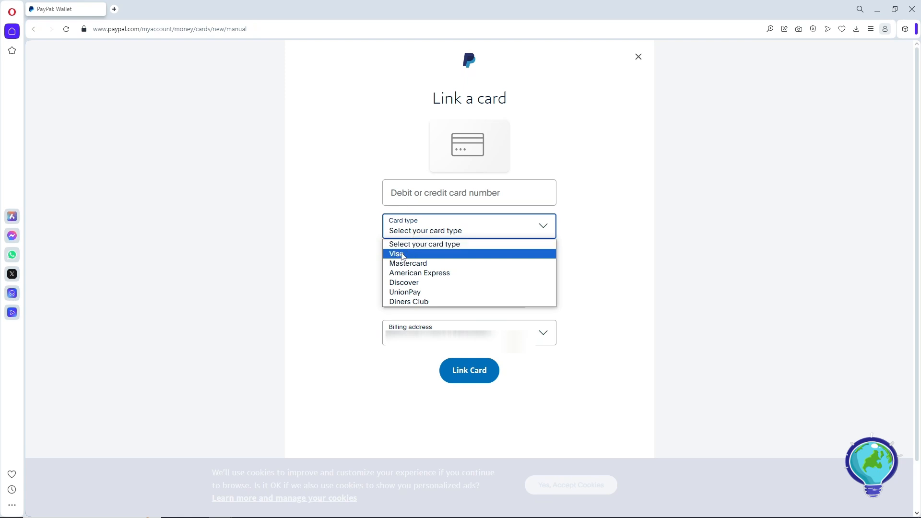
pyautogui.click(397, 253)
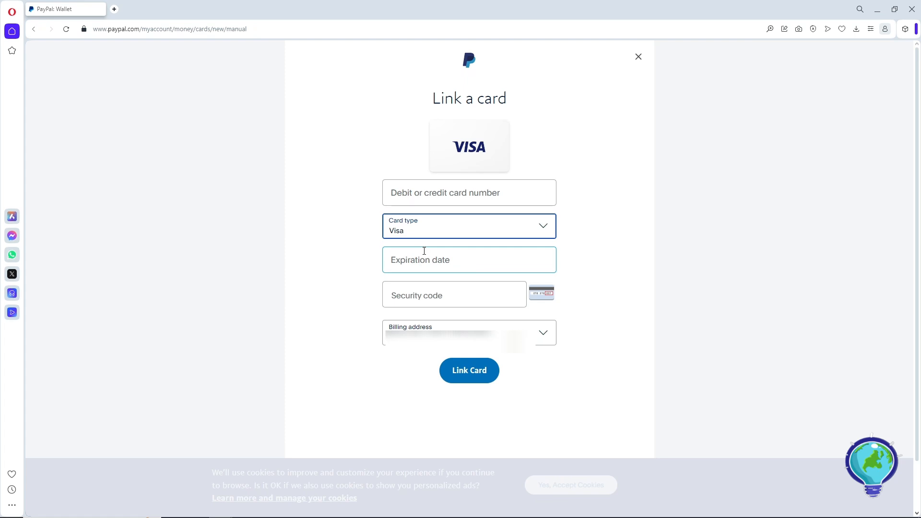
pyautogui.click(469, 259)
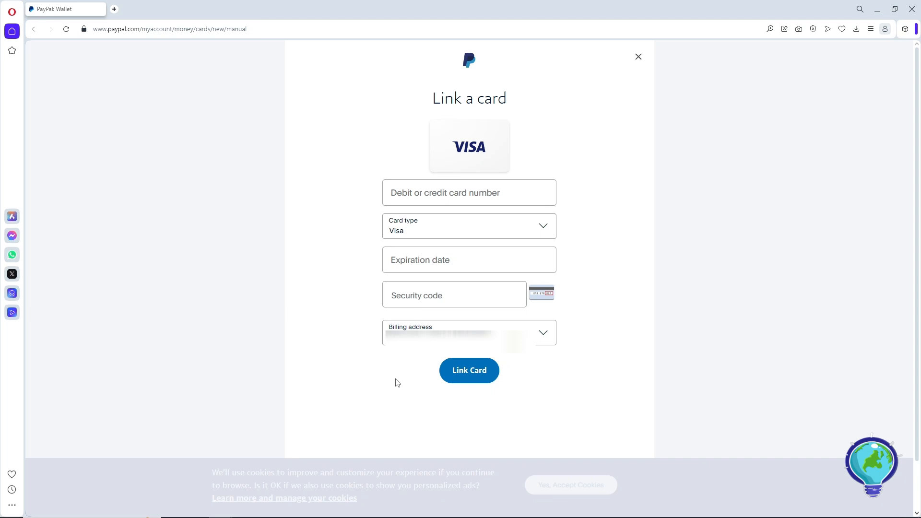
pyautogui.moveTo(391, 382)
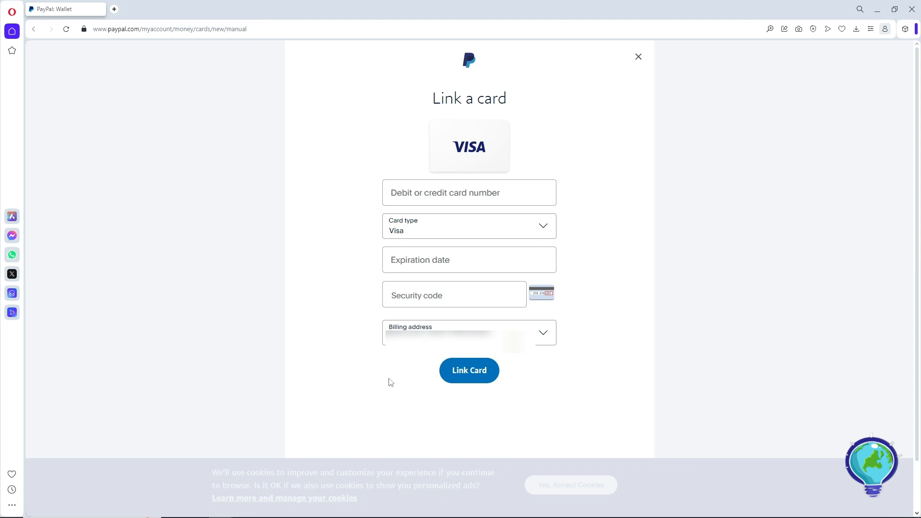